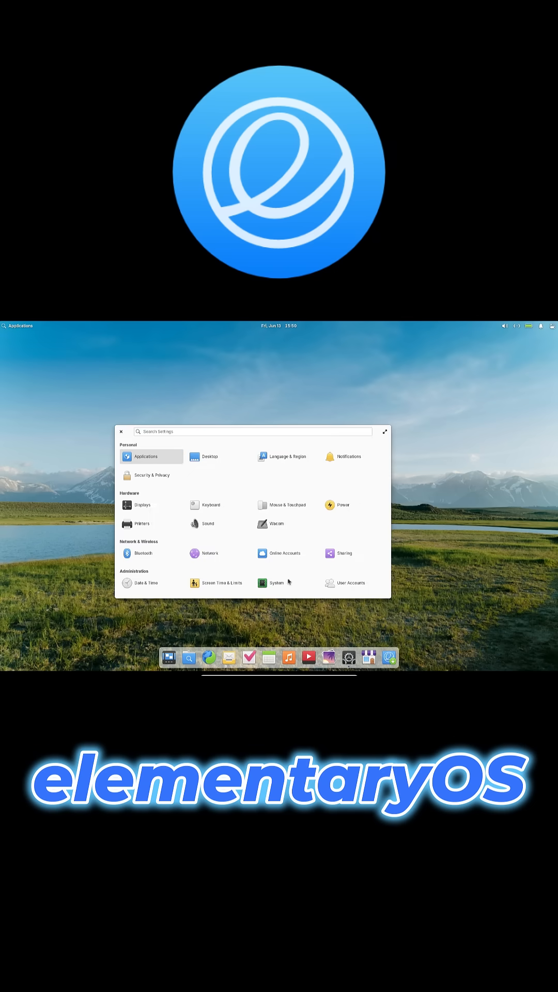
# Confirm the system is up to date with no firmware updates, then close System Settings
pyautogui.click(276, 583)
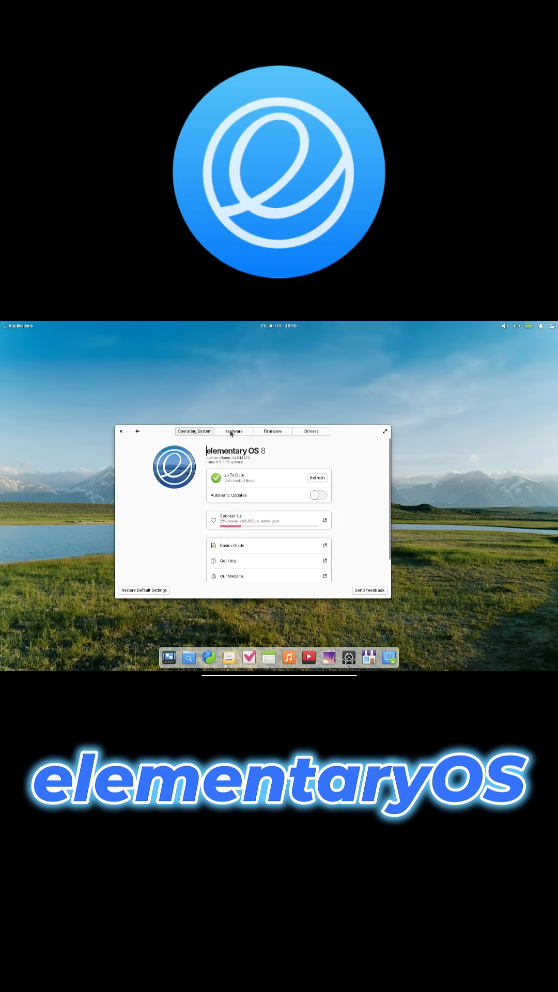
pyautogui.click(272, 431)
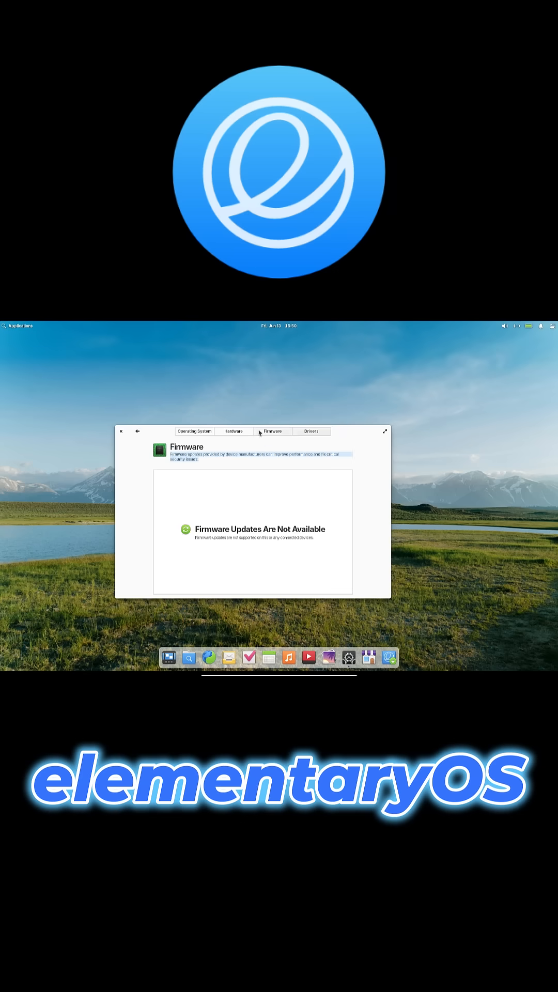
pyautogui.click(137, 431)
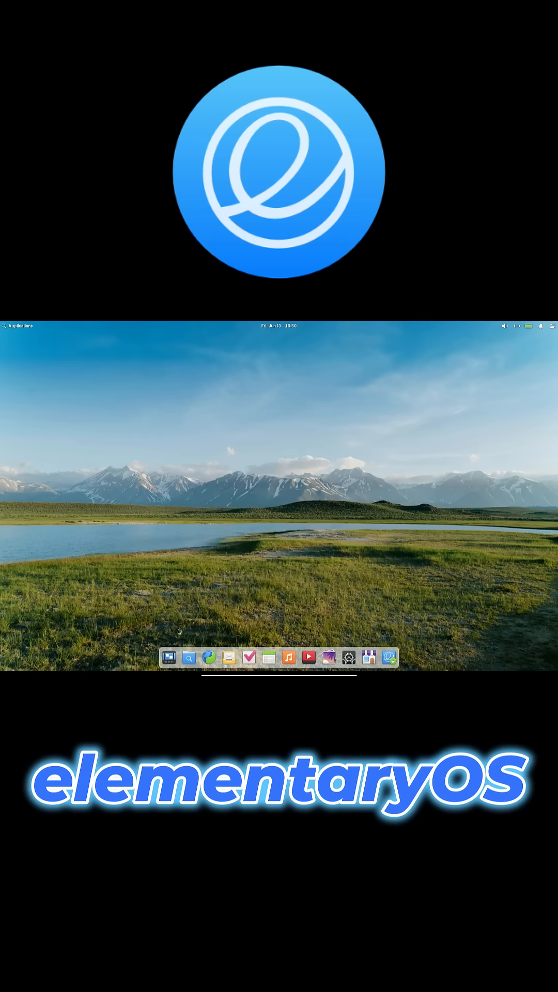
# Show the File System root in Files, then return to the Home bookmark
pyautogui.click(167, 657)
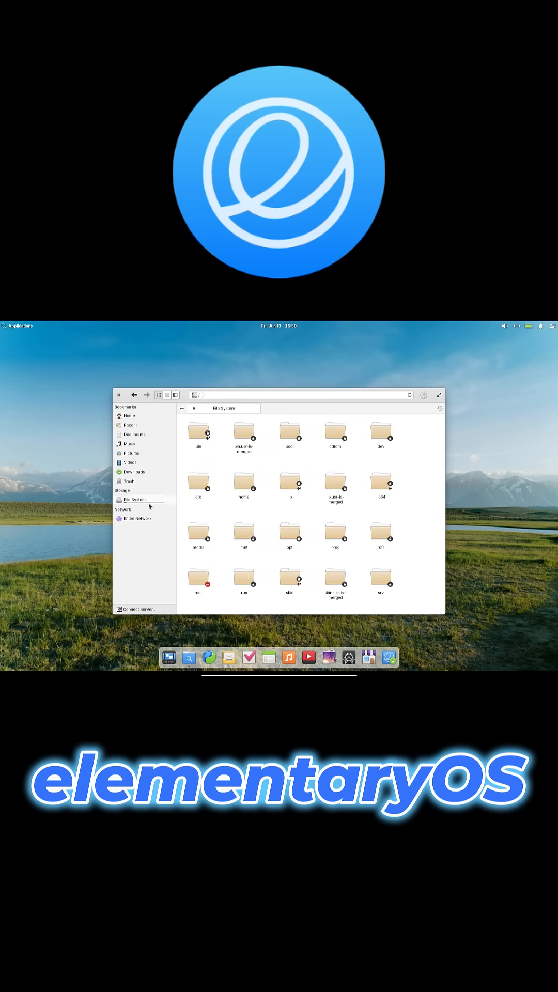
pyautogui.click(290, 482)
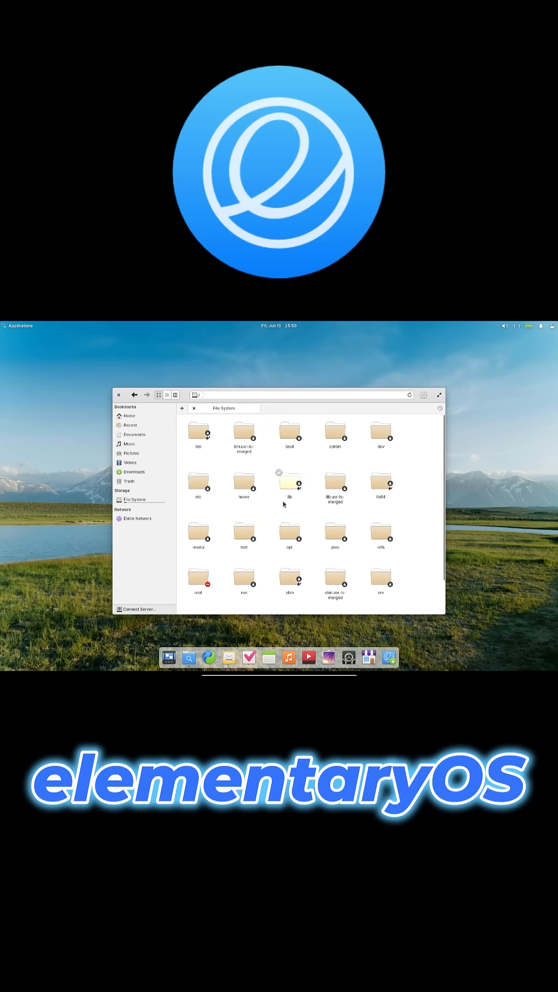
pyautogui.click(128, 416)
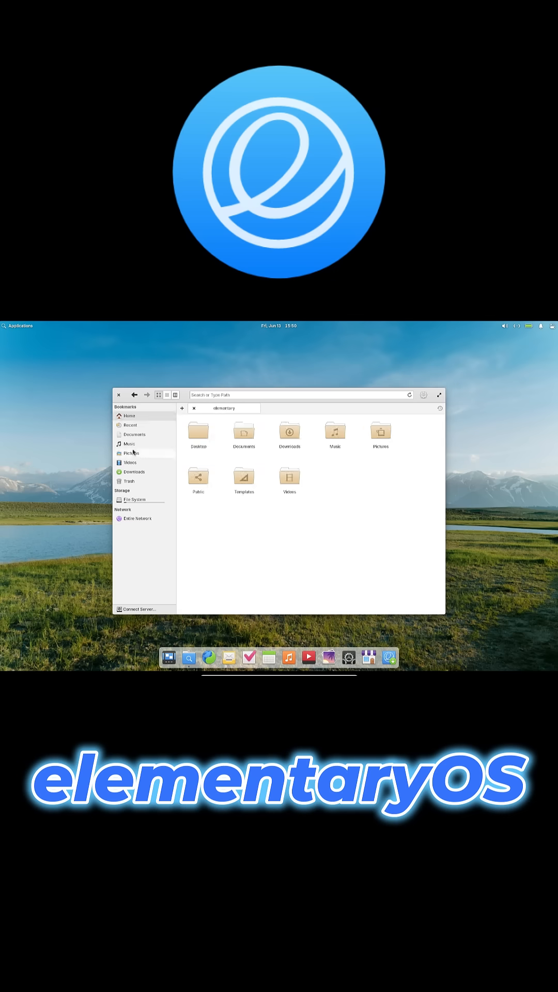
pyautogui.click(118, 394)
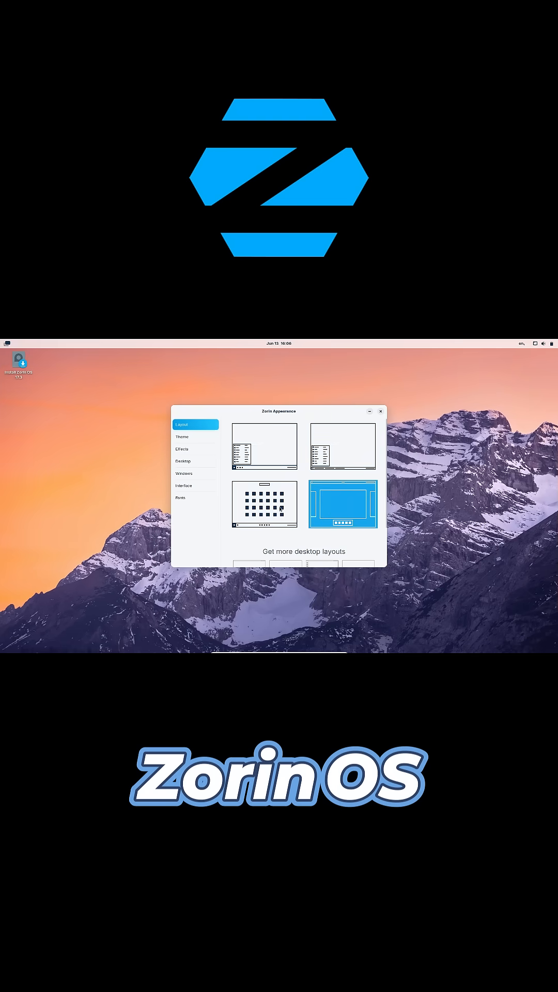
# View the Theme accent colours, then apply the desktop layout with a bottom taskbar
pyautogui.click(182, 436)
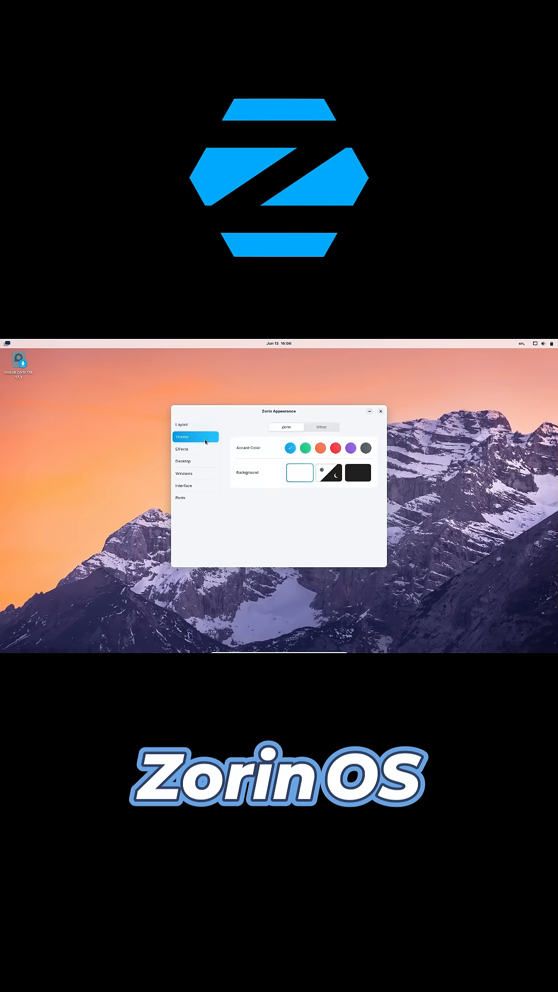
pyautogui.click(183, 424)
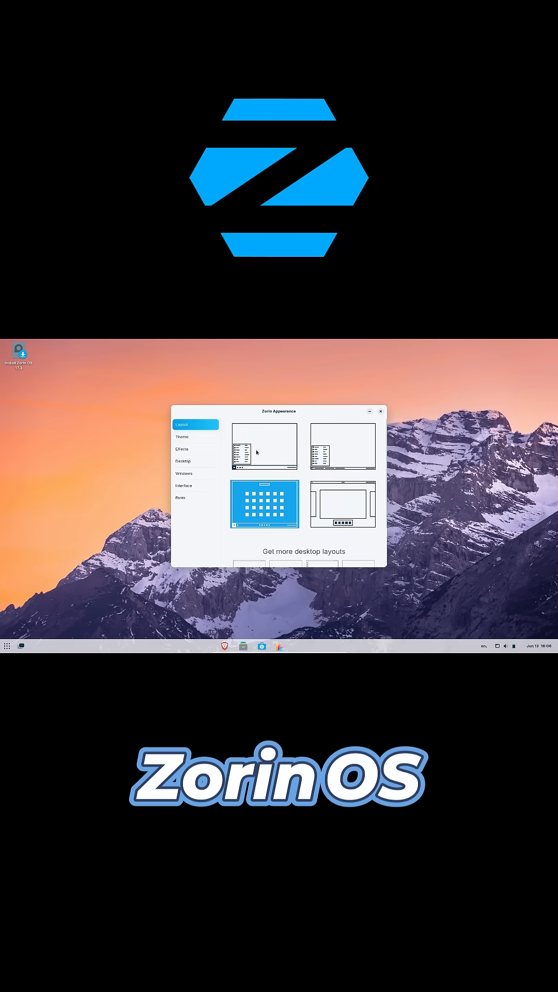
pyautogui.click(182, 448)
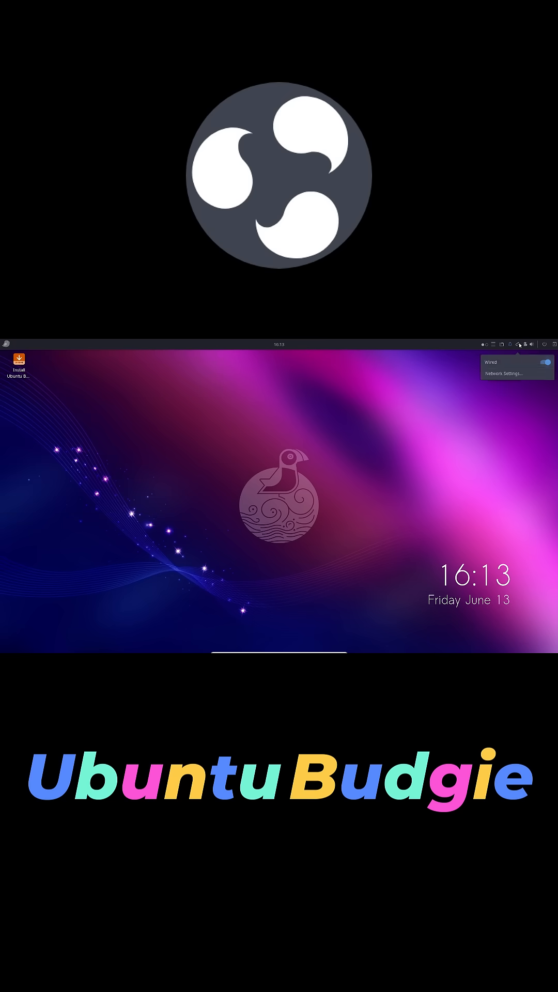
# Dismiss the network popup and launch Budgie Control Center from the app menu onto Displays
pyautogui.click(503, 344)
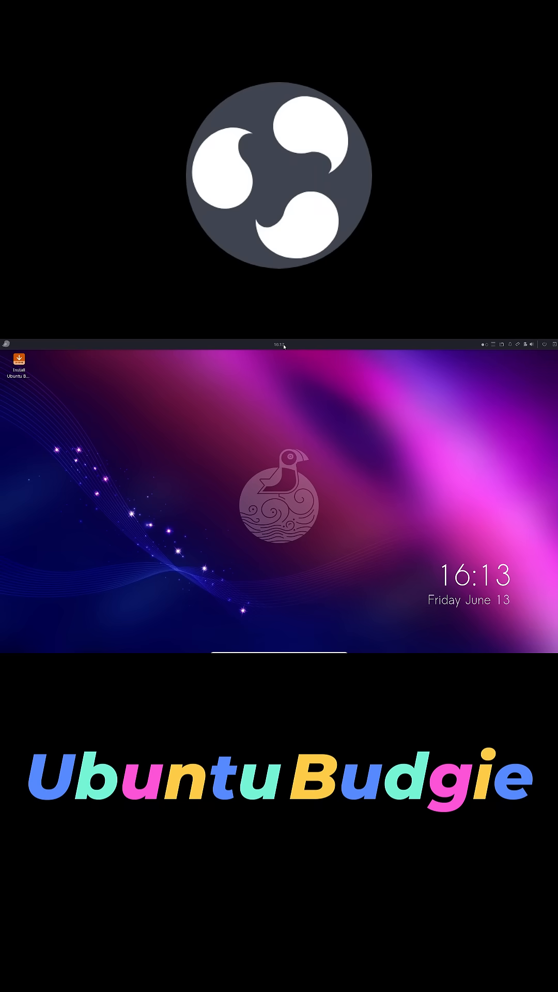
pyautogui.click(5, 345)
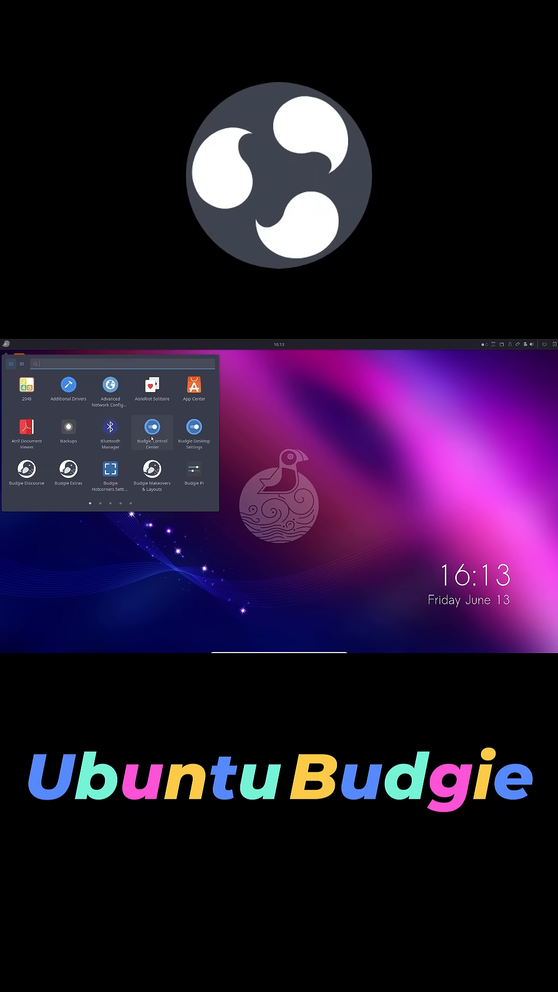
pyautogui.click(152, 428)
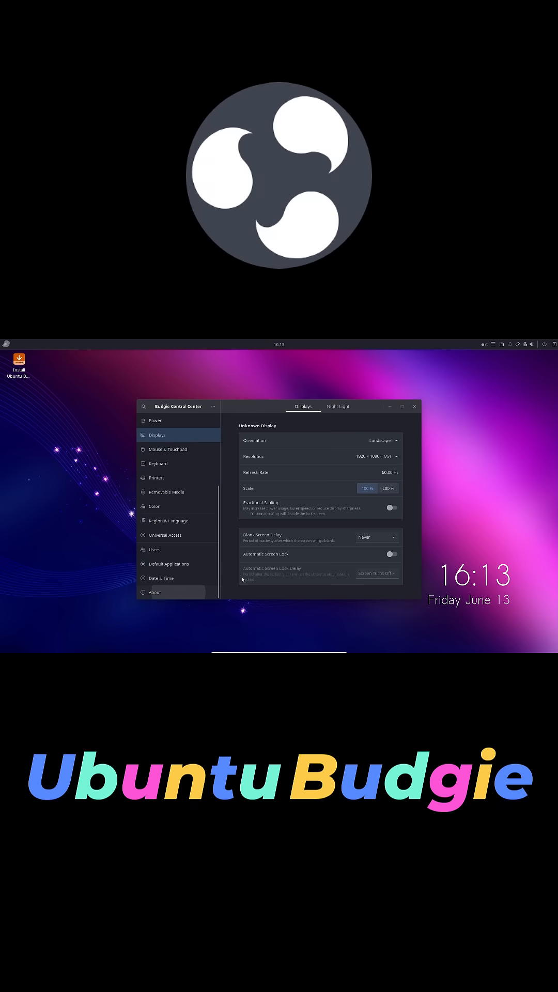
pyautogui.click(154, 592)
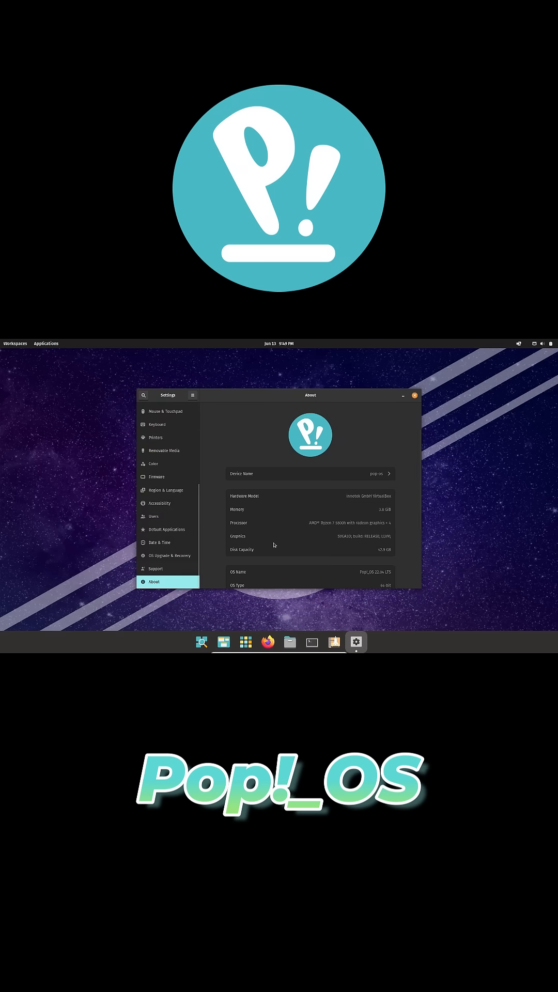
pyautogui.scroll(-3)
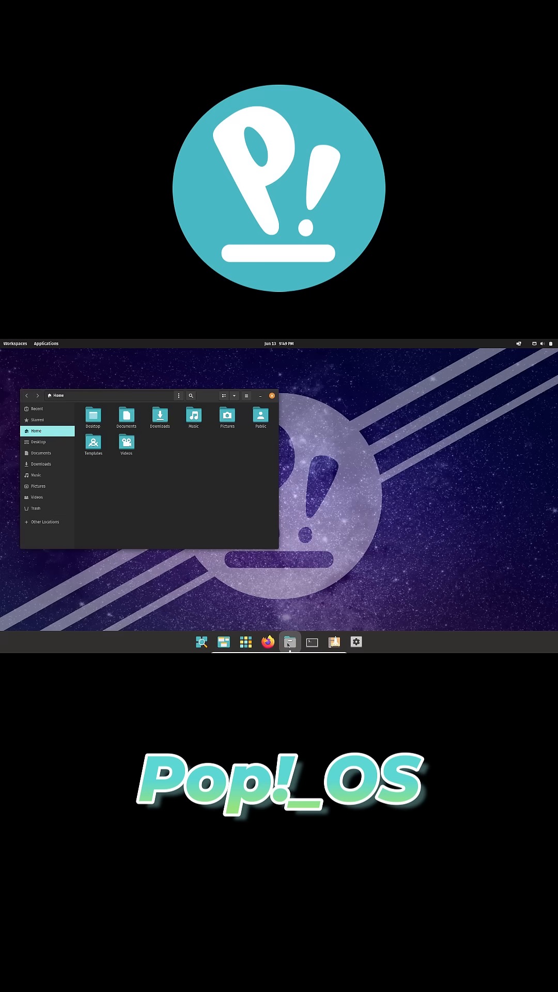
# Browse Other Locations into the Computer root folders, then show the Applications library
pyautogui.click(43, 520)
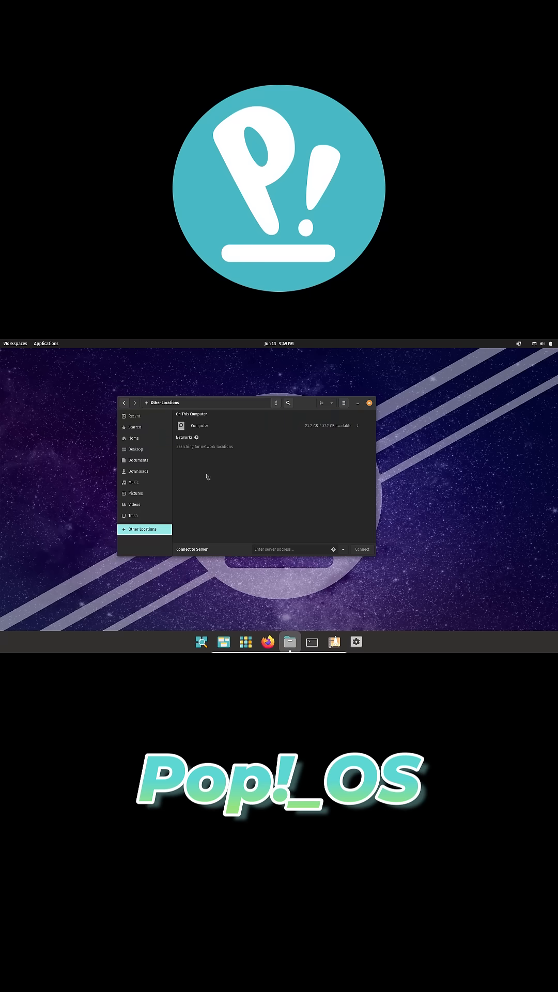
pyautogui.doubleClick(199, 424)
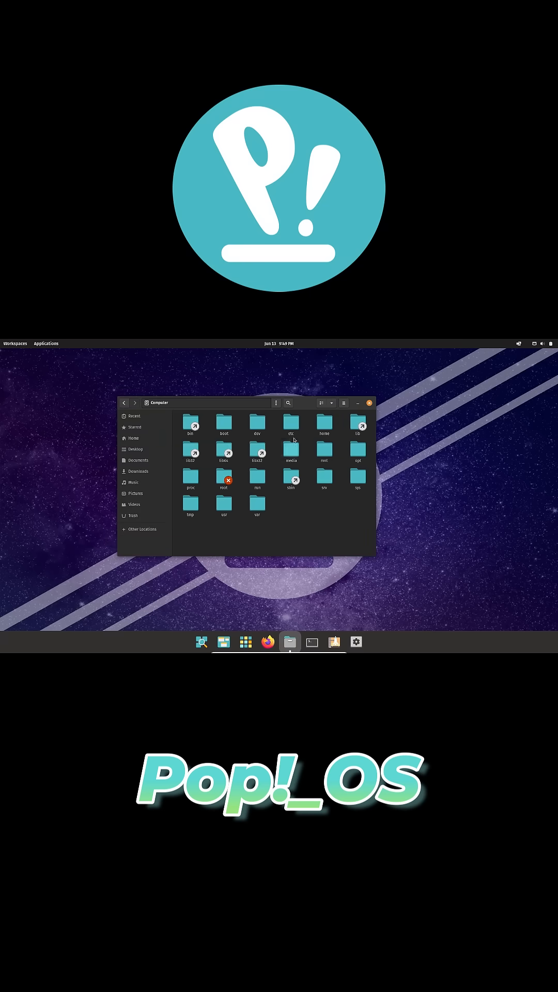
pyautogui.click(519, 343)
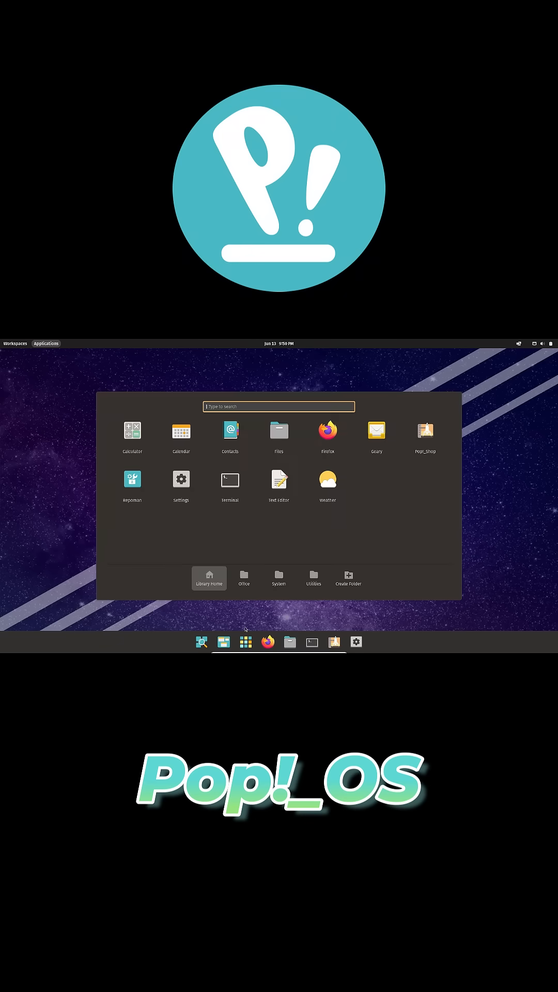
pyautogui.click(278, 578)
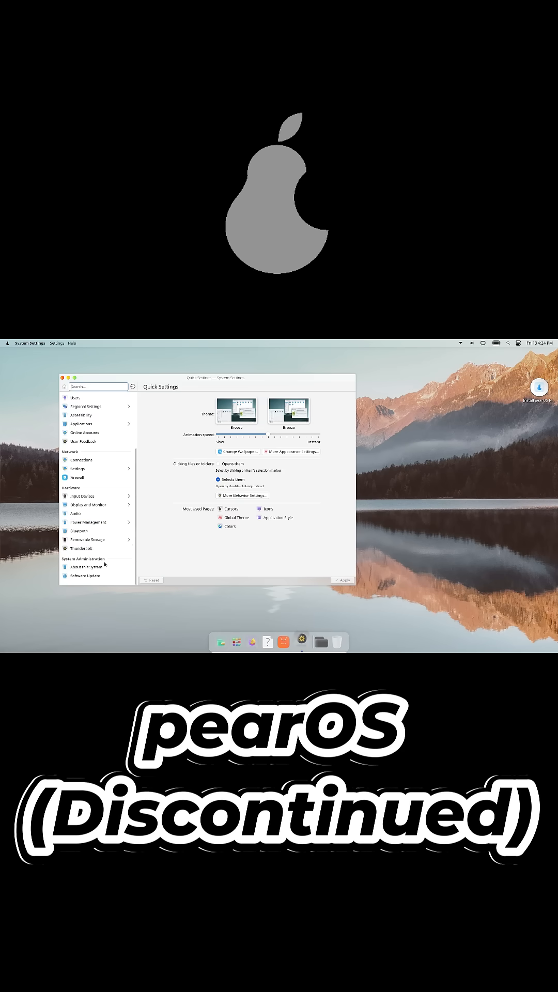
pyautogui.click(85, 568)
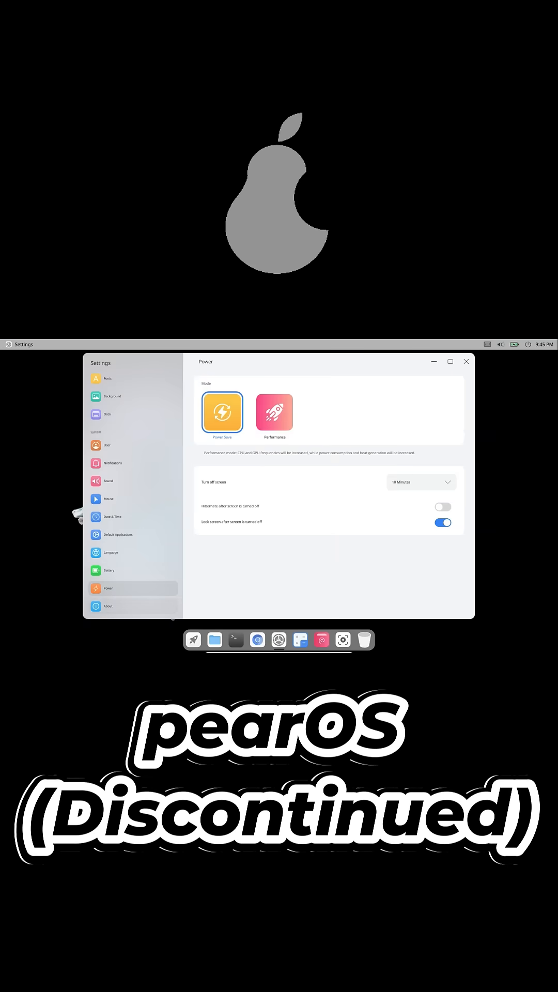
# Show the About page with Cutefish OS version, kernel, processor, RAM and storage
pyautogui.click(107, 607)
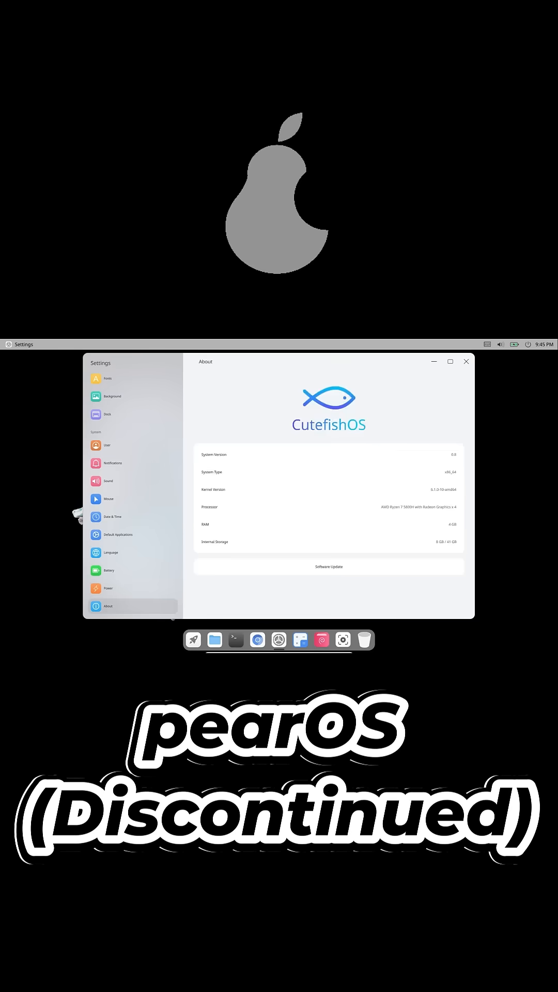